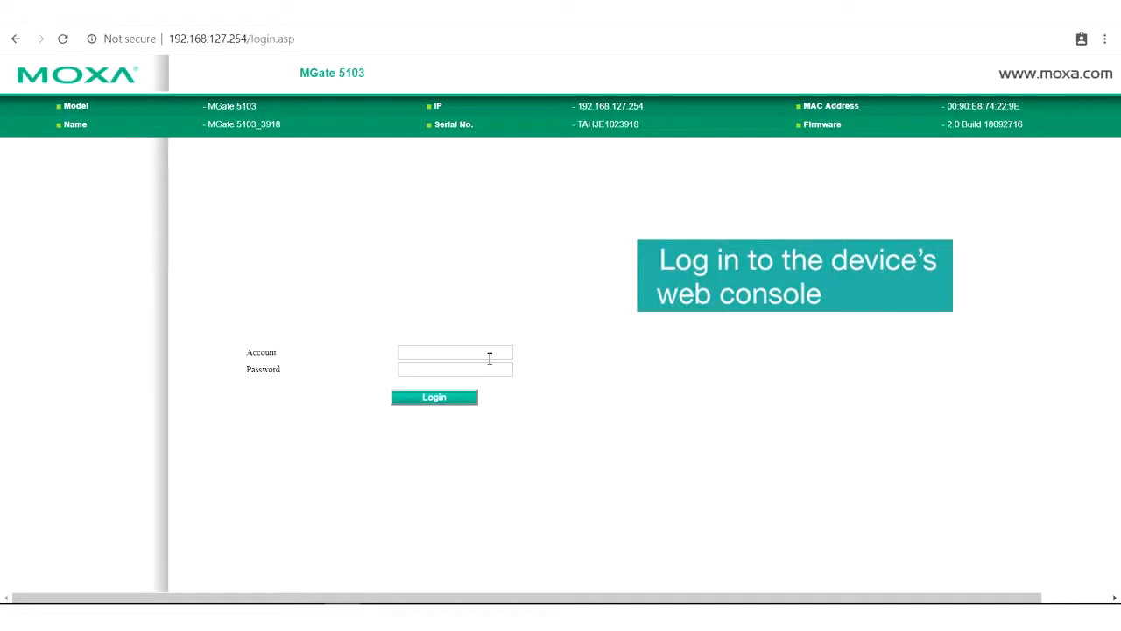
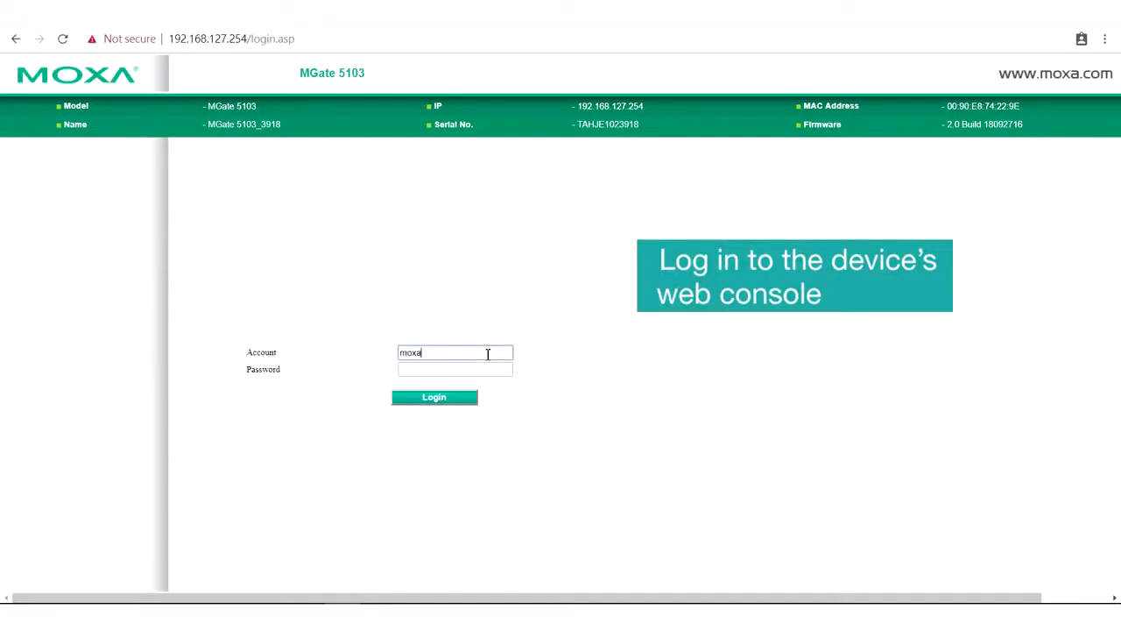
left_click(434, 398)
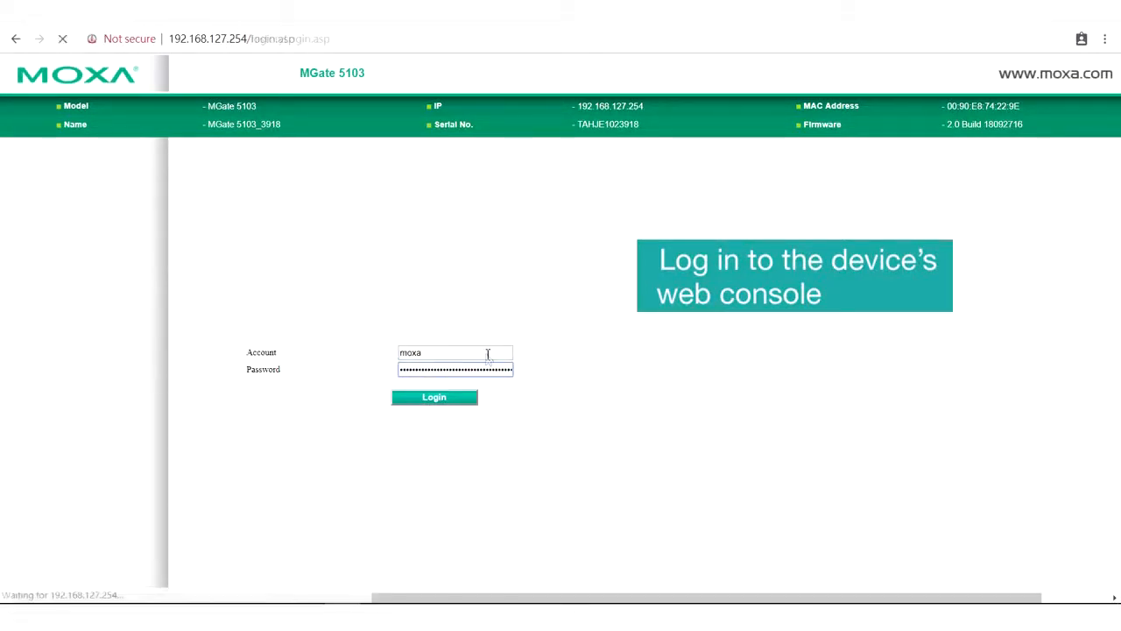
left_click(434, 397)
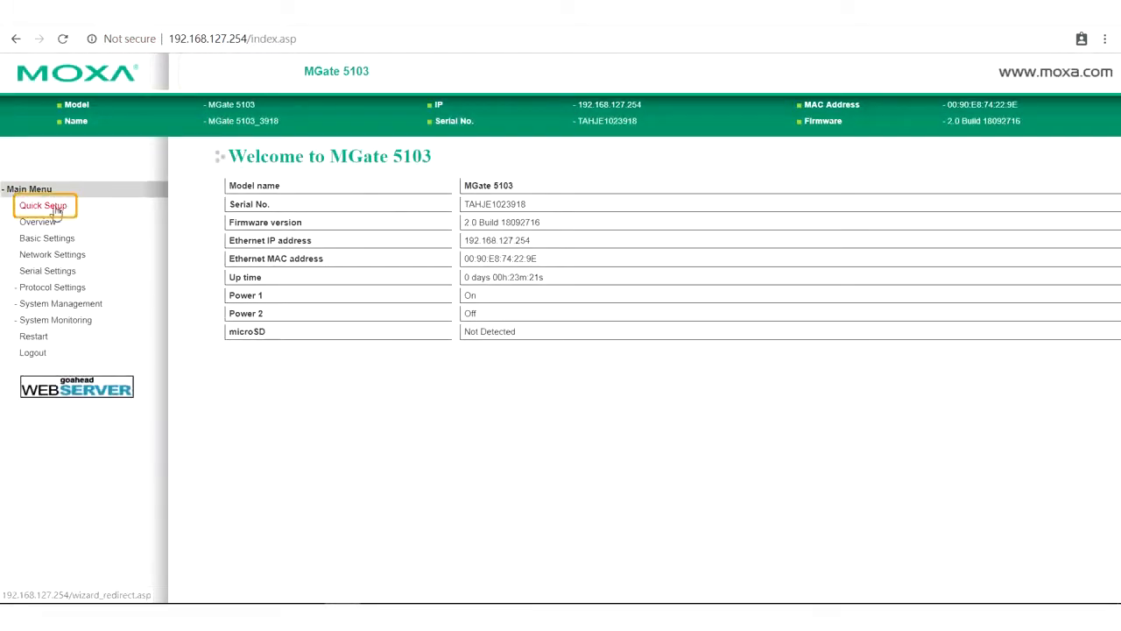
left_click(42, 205)
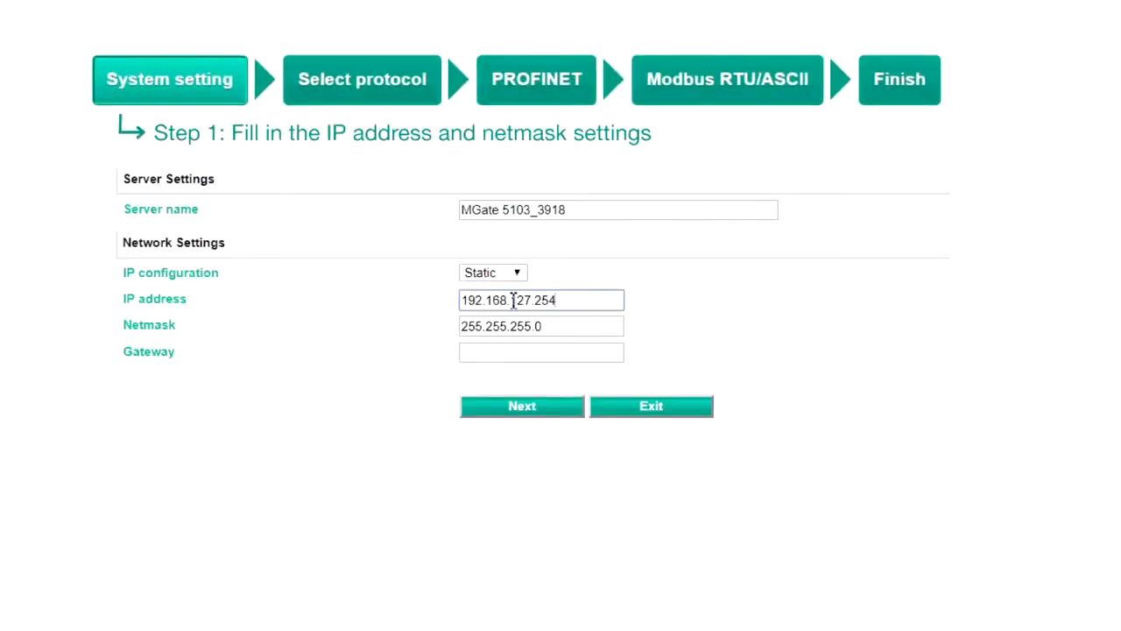
Accept IP 192.168.127.254 / netmask 255.255.255.0 and continue to protocol selection
key("Backspace")
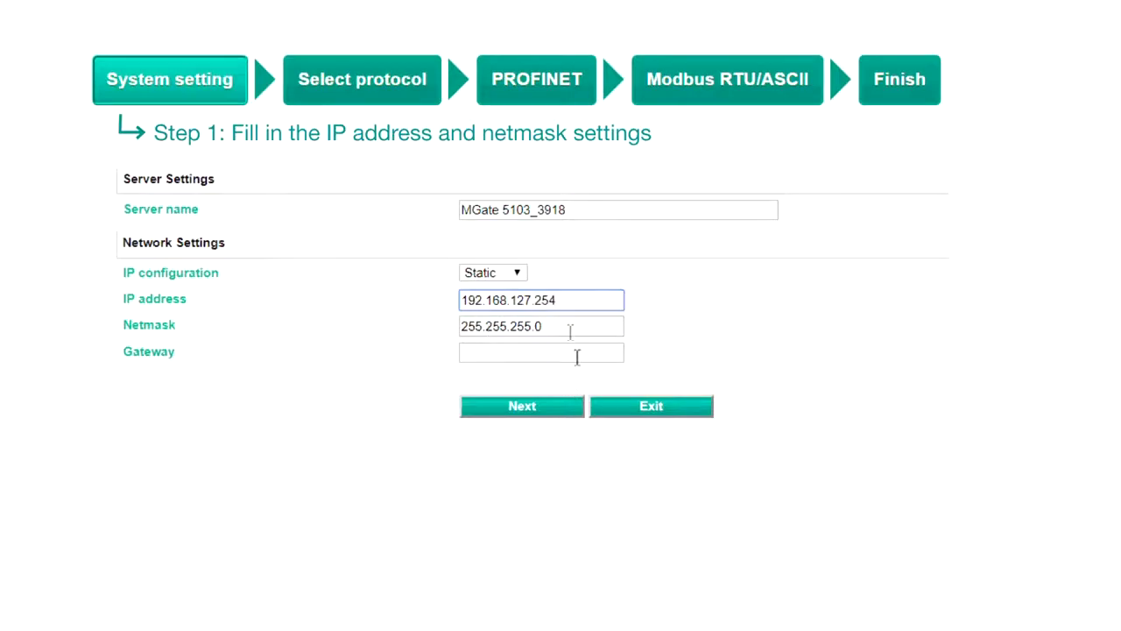
left_click(522, 407)
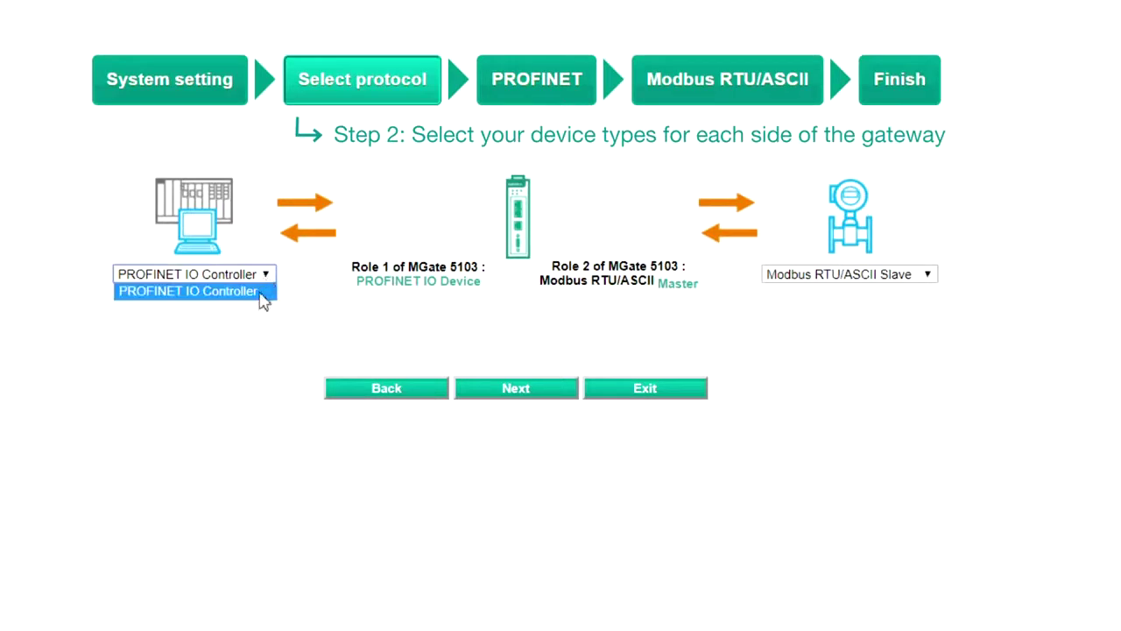
Pair PROFINET IO Controller upstream with Modbus RTU/ASCII Slave downstream and continue
left_click(189, 291)
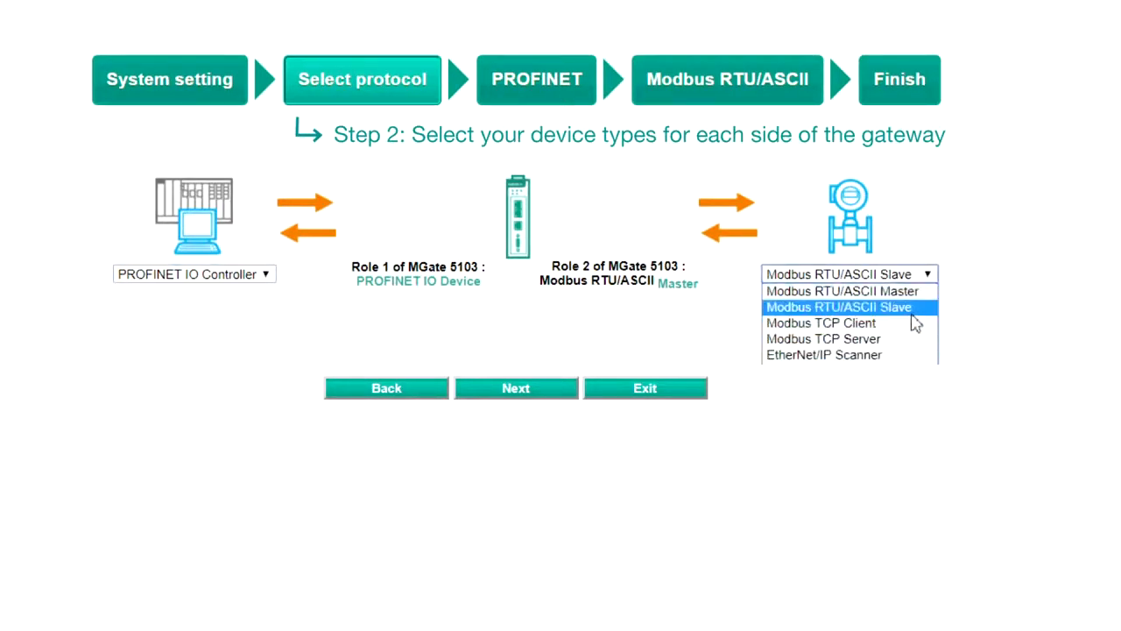
left_click(837, 306)
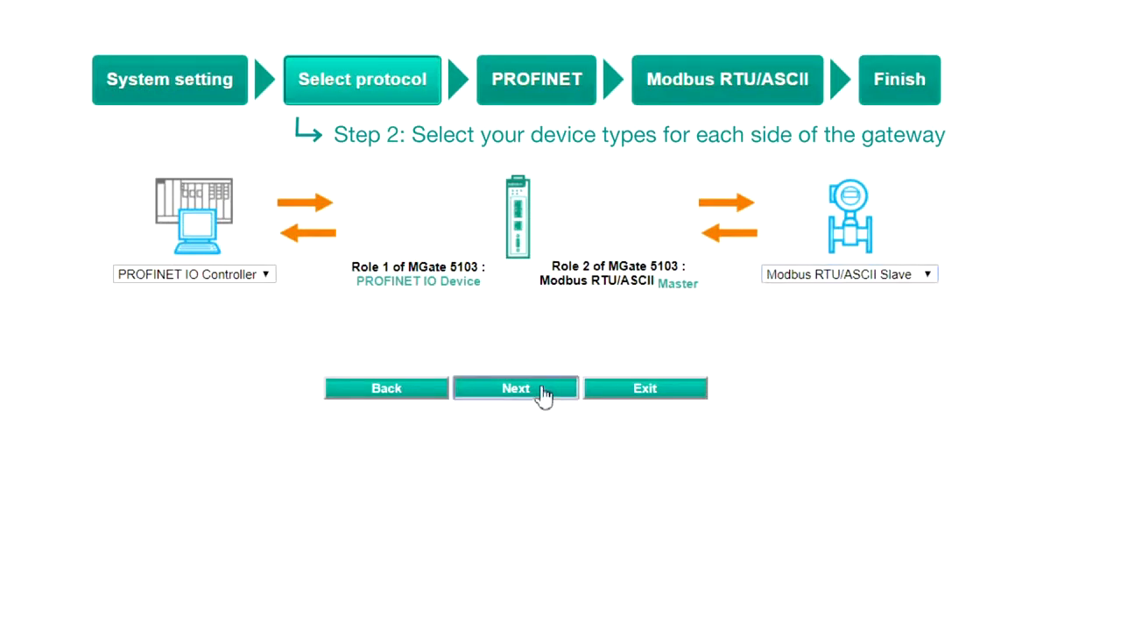
left_click(515, 387)
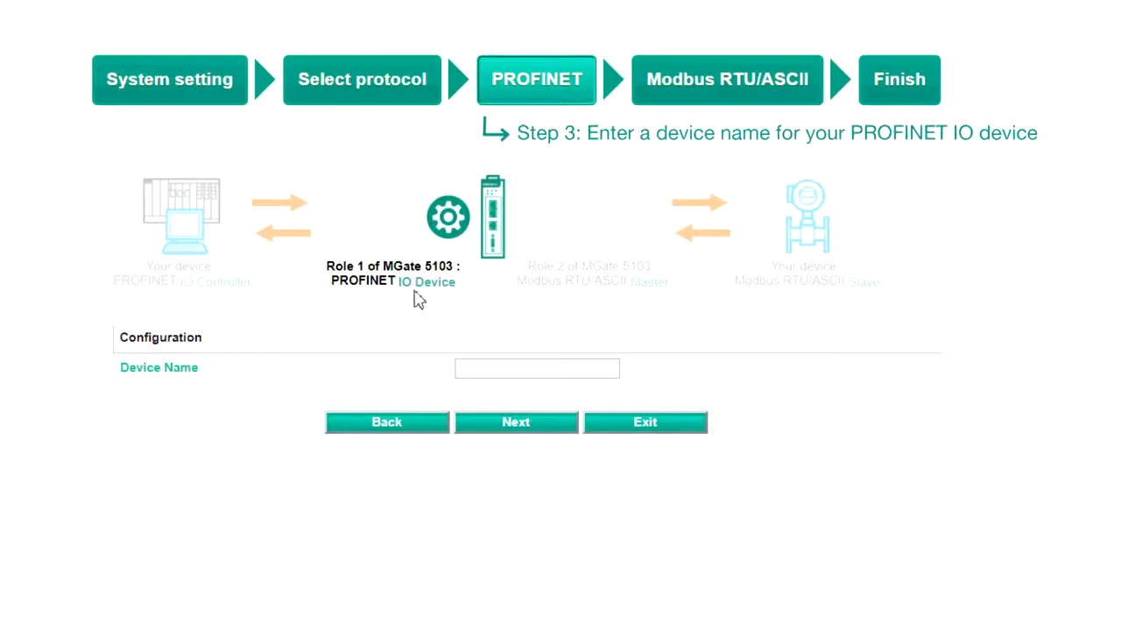
mouse_move(599, 294)
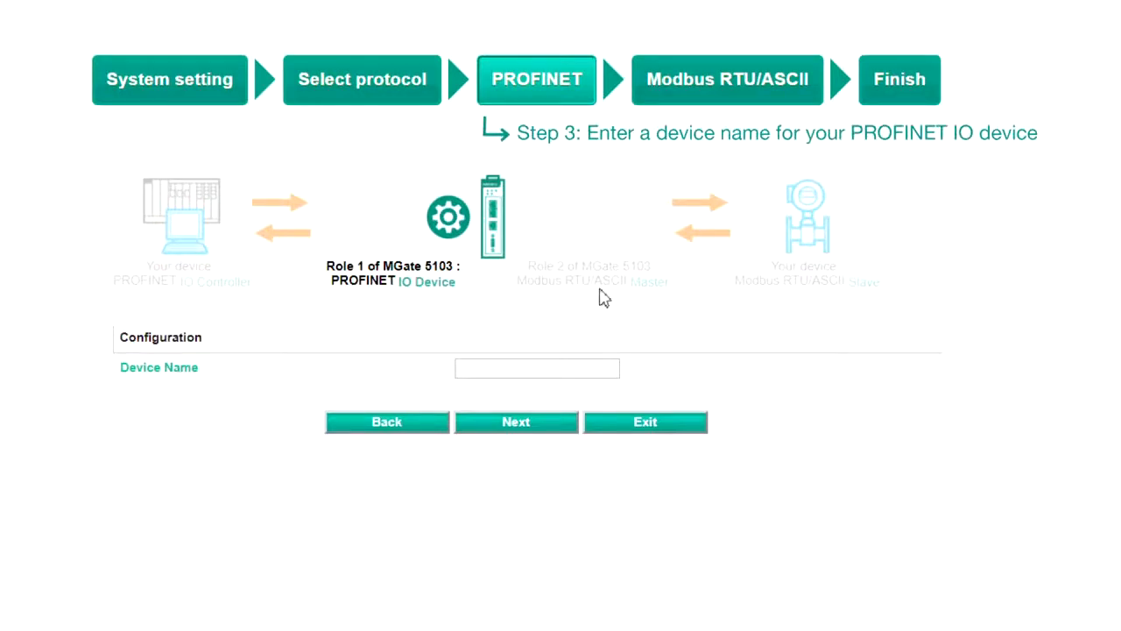
Set the PROFINET device name and continue to the Modbus serial settings
type("F")
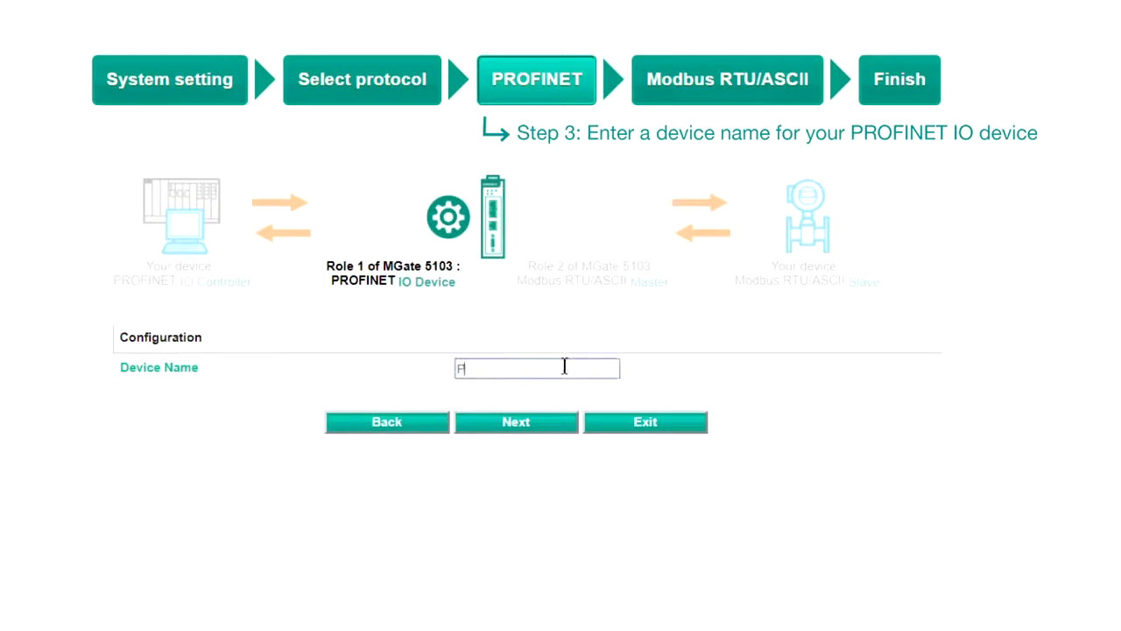
left_click(515, 422)
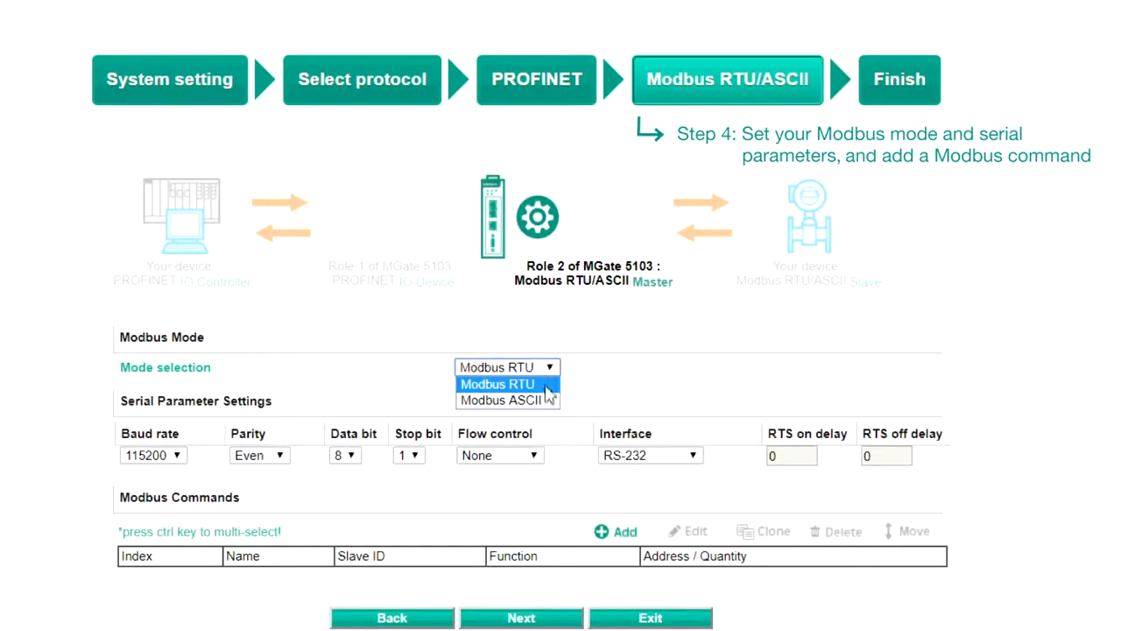
Set Modbus RTU, 9600 baud, parity None, RS-485 2-wire, and start a new command
left_click(497, 383)
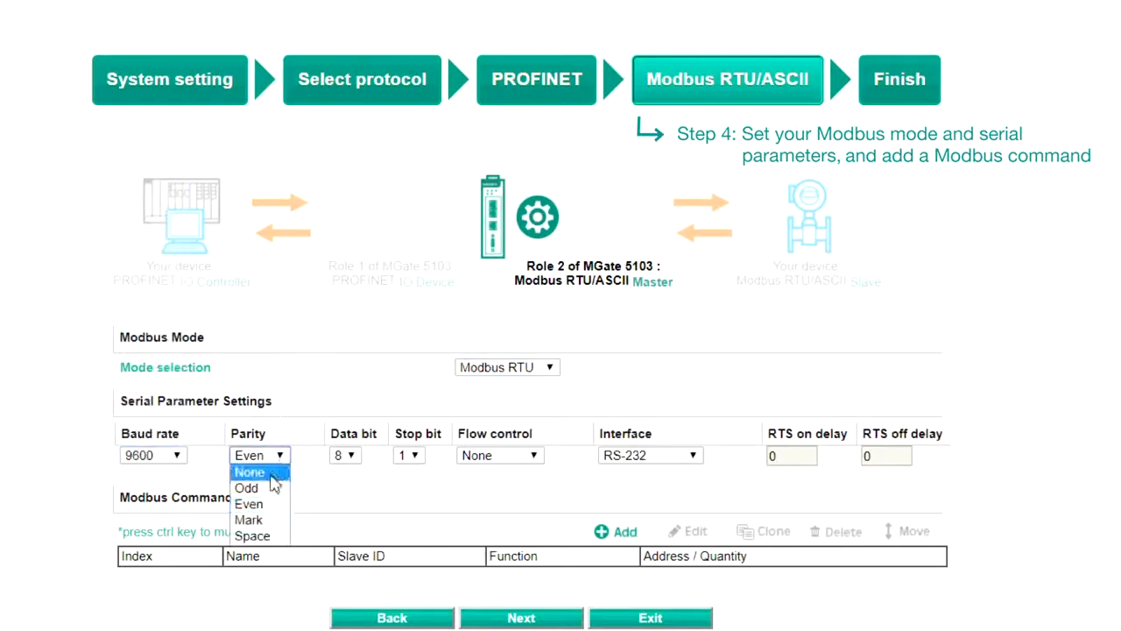
left_click(650, 455)
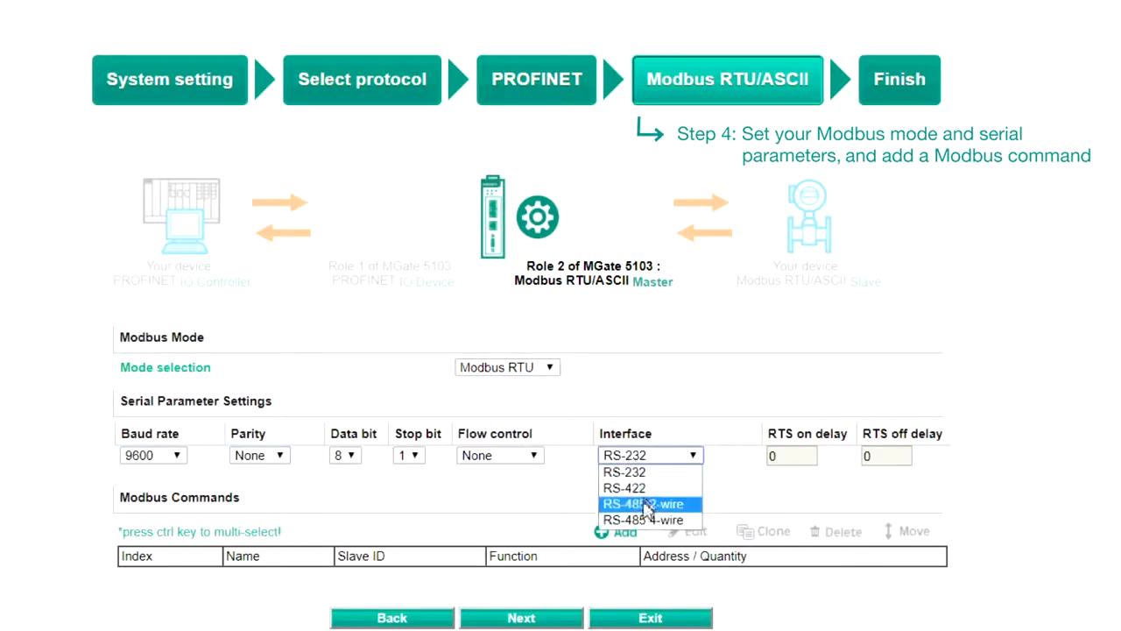
left_click(648, 505)
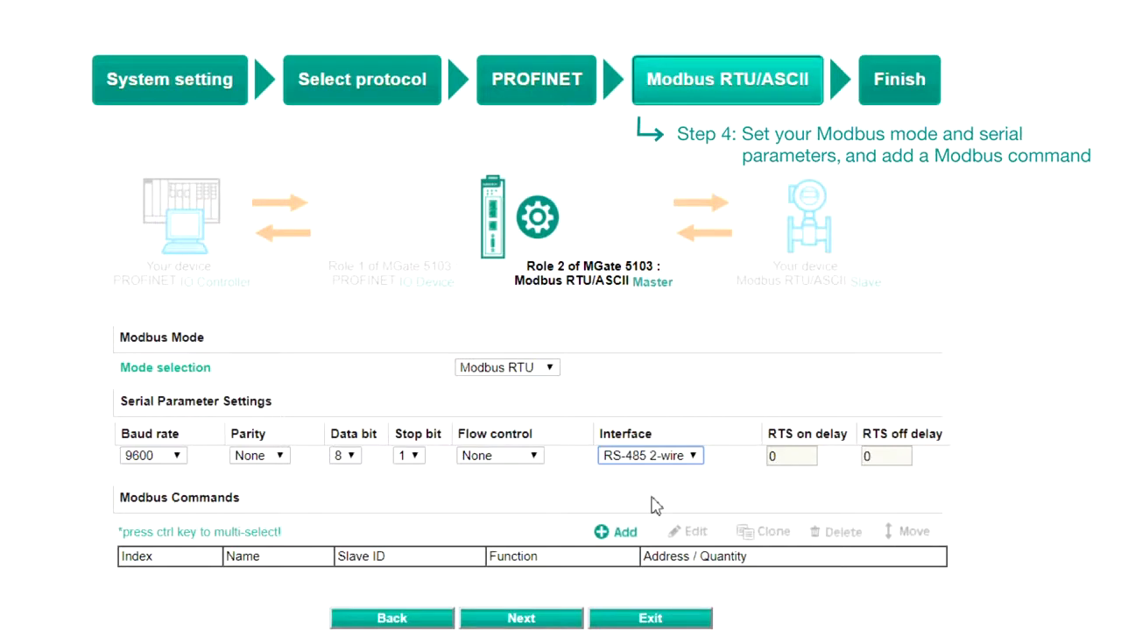
mouse_move(592, 540)
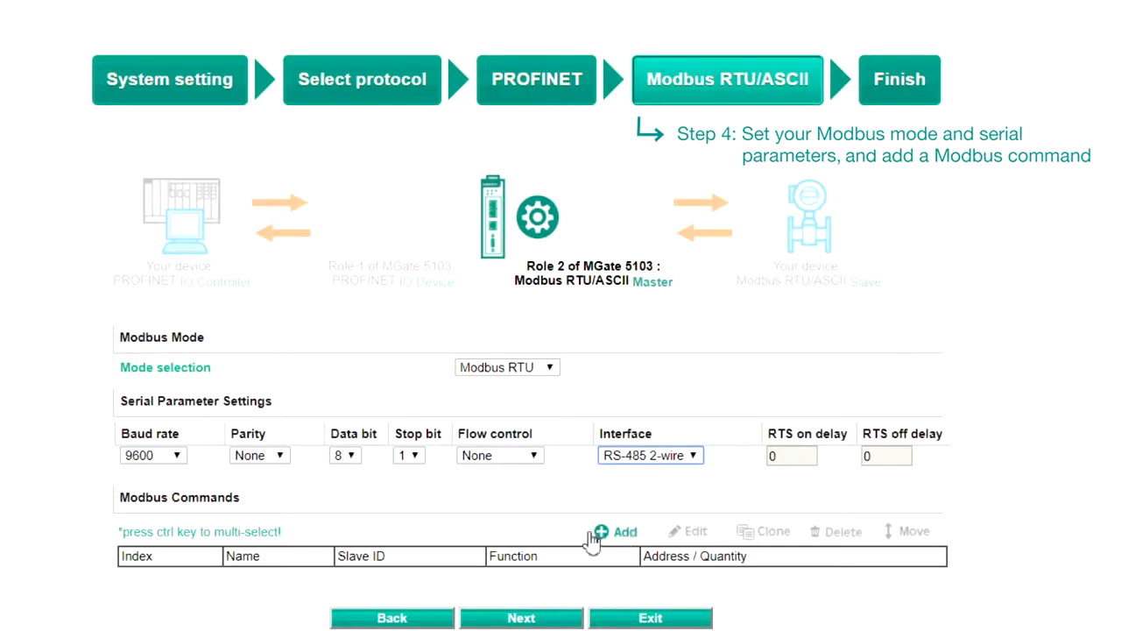
mouse_move(631, 539)
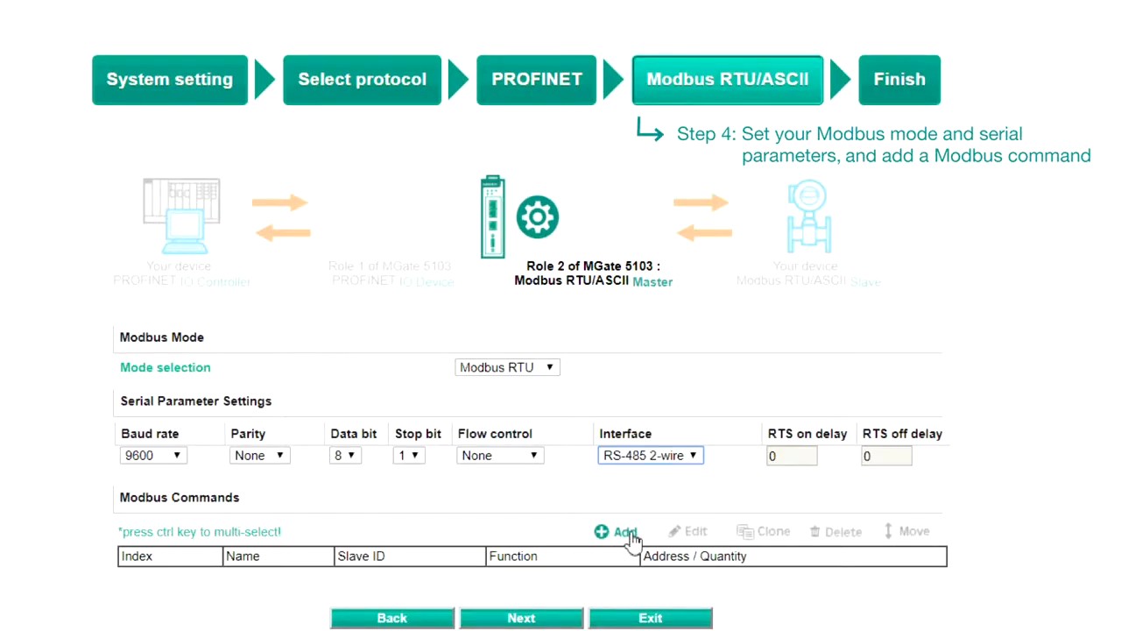
left_click(613, 531)
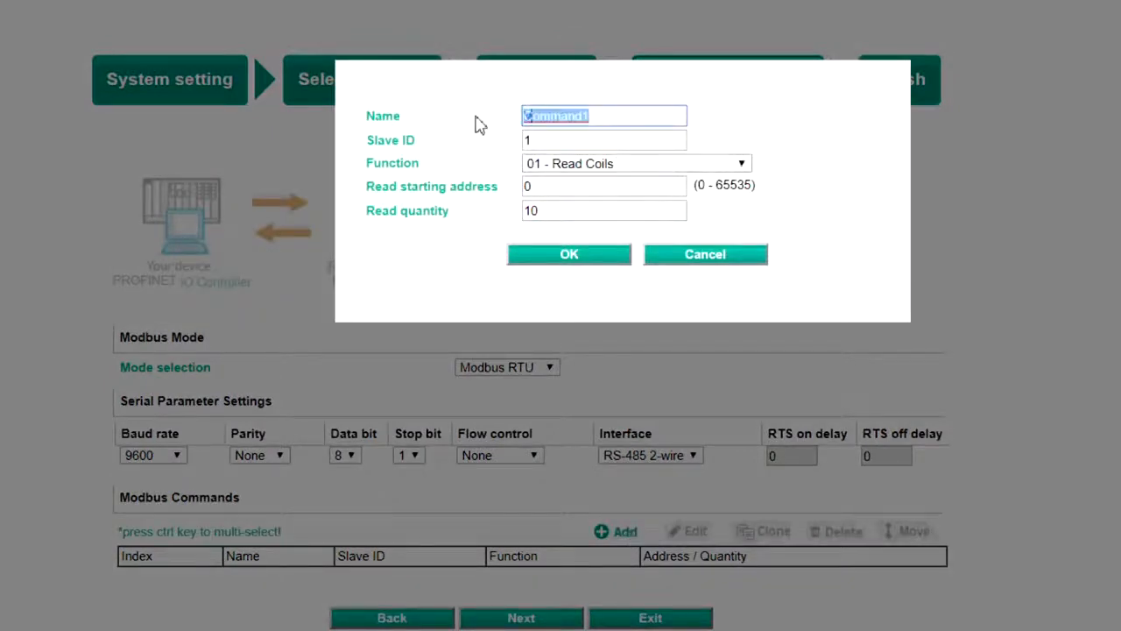
Add command 'VFD' reading holding registers from slave ID 100 and confirm it
type("VFD")
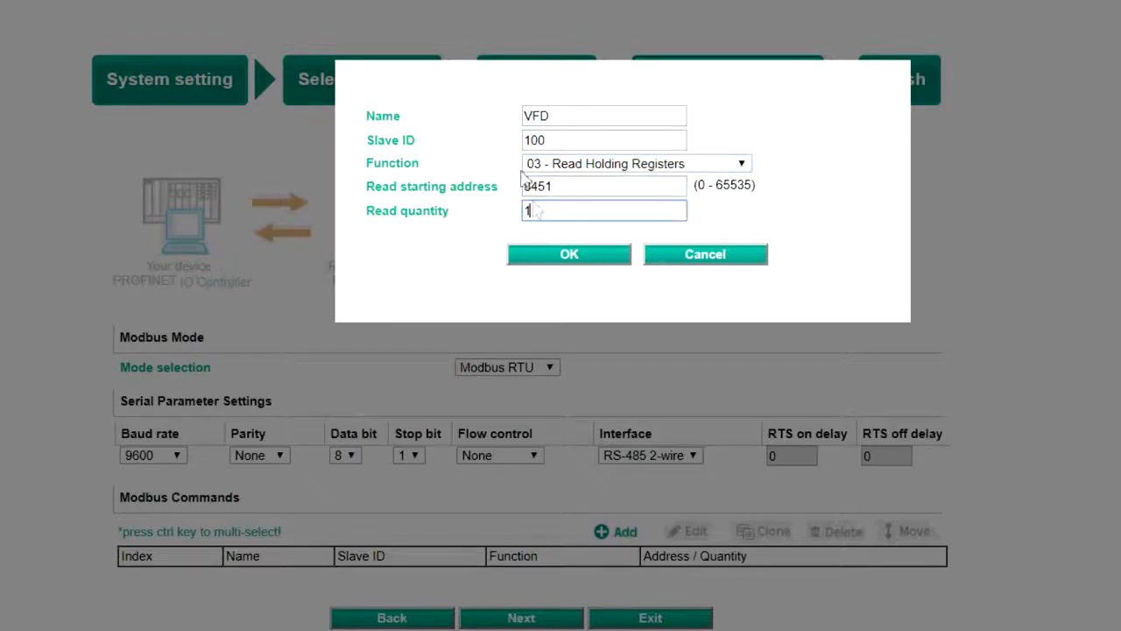
left_click(567, 254)
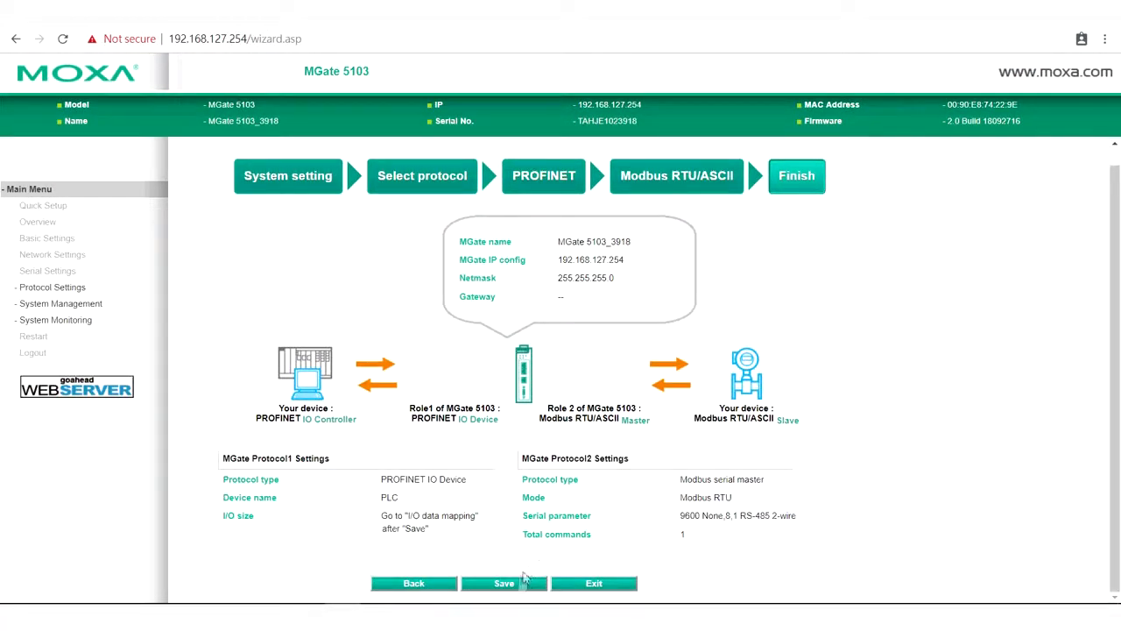
Save the finished gateway configuration from the Finish summary
left_click(501, 581)
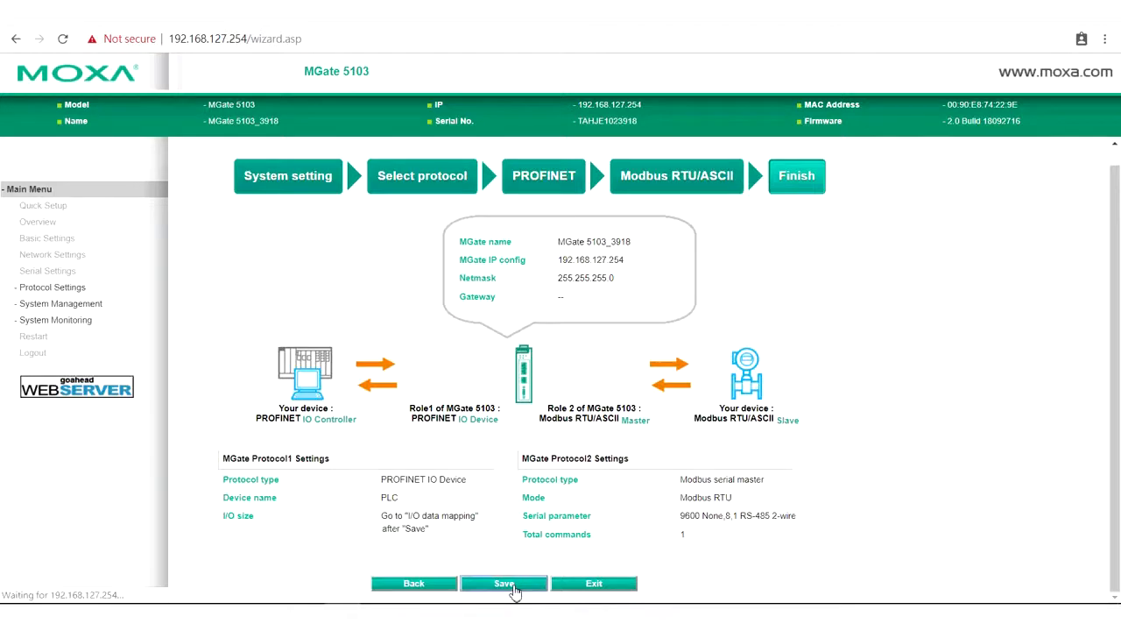